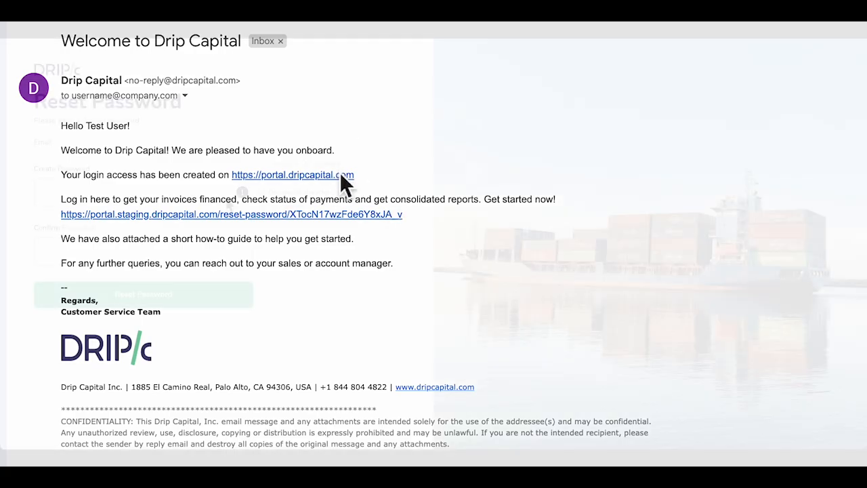
# Follow the welcome email's reset link and submit the new password, confirming success on the login page.
pyautogui.click(230, 214)
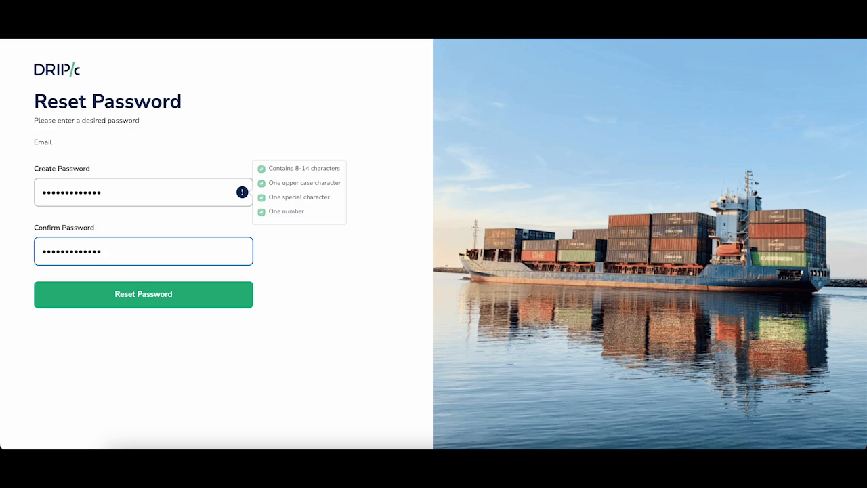
pyautogui.click(144, 293)
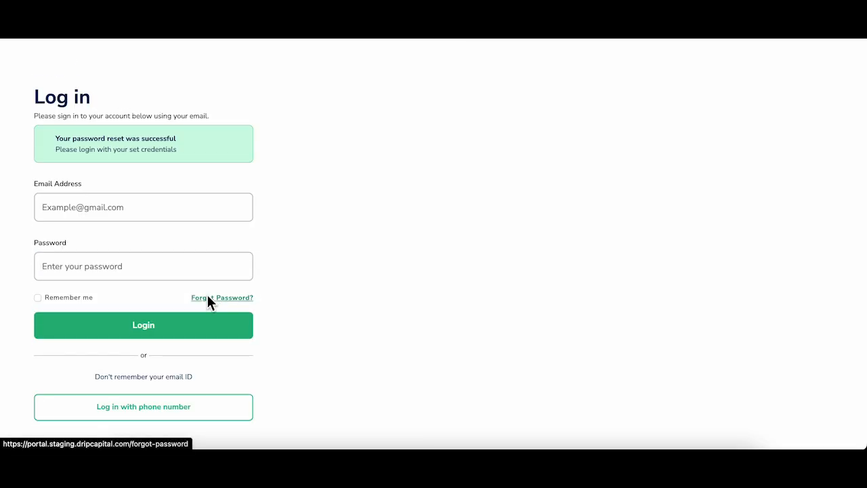
pyautogui.write('use')
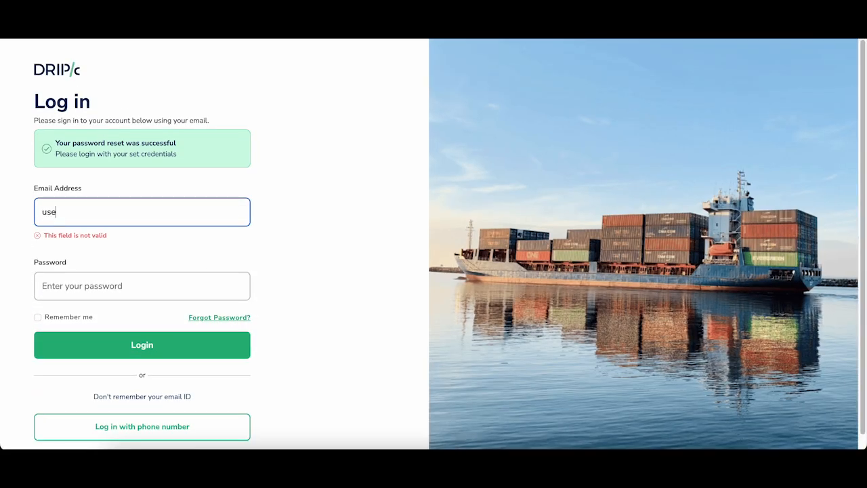
pyautogui.write('rname@')
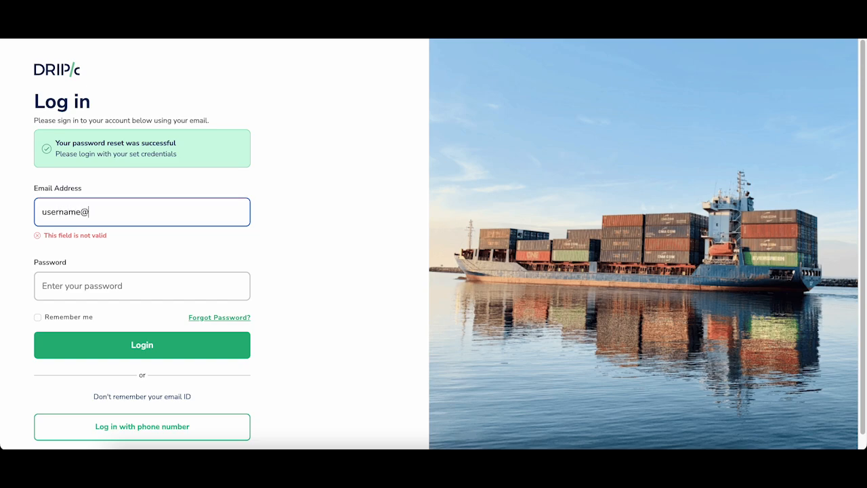
pyautogui.write('company.c')
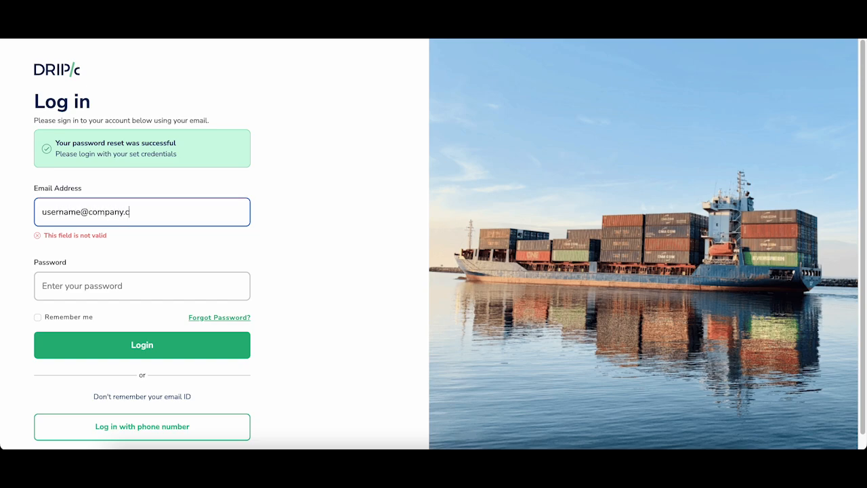
pyautogui.write('••')
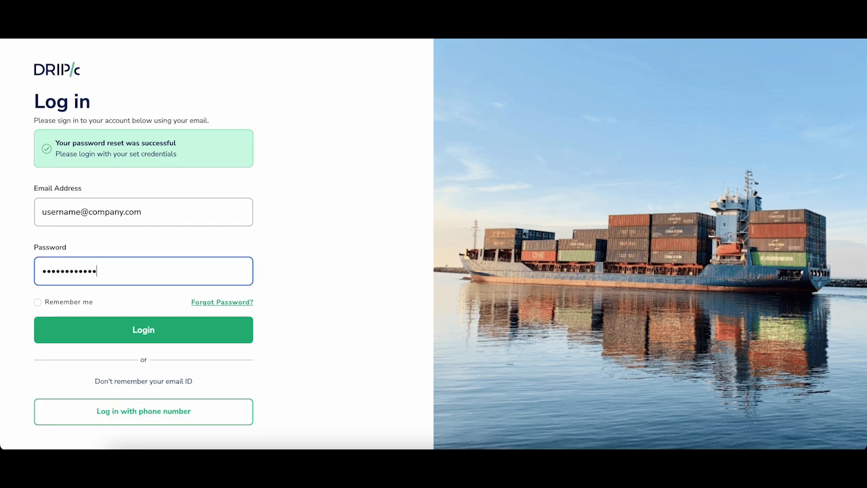
pyautogui.click(144, 331)
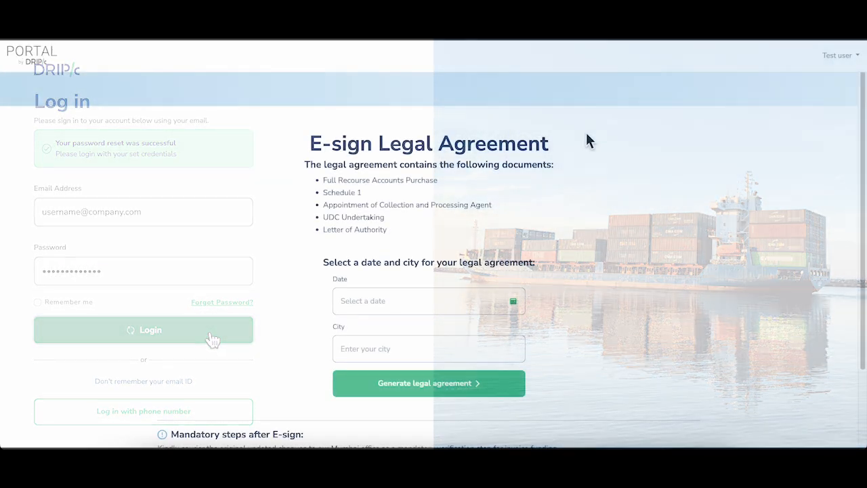
# Generate the legal agreement dated 27/05/2024 with city Mumbai, opening the Adobe E-sign page.
pyautogui.click(143, 331)
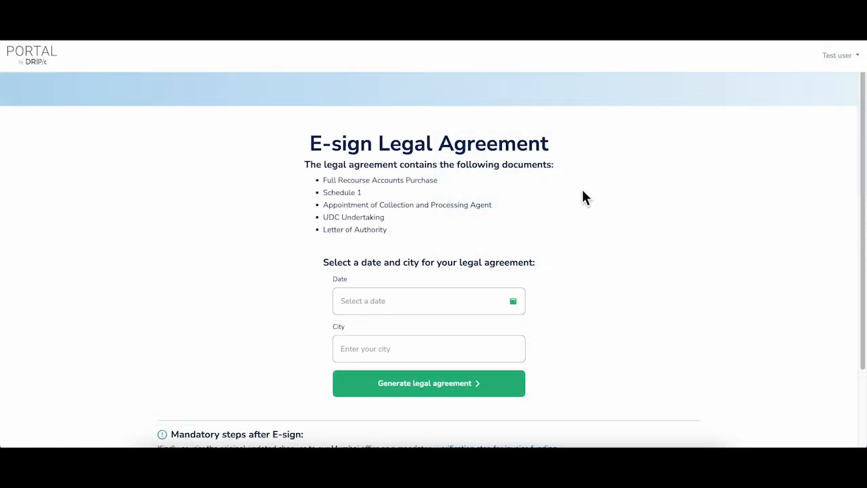
pyautogui.moveTo(515, 206)
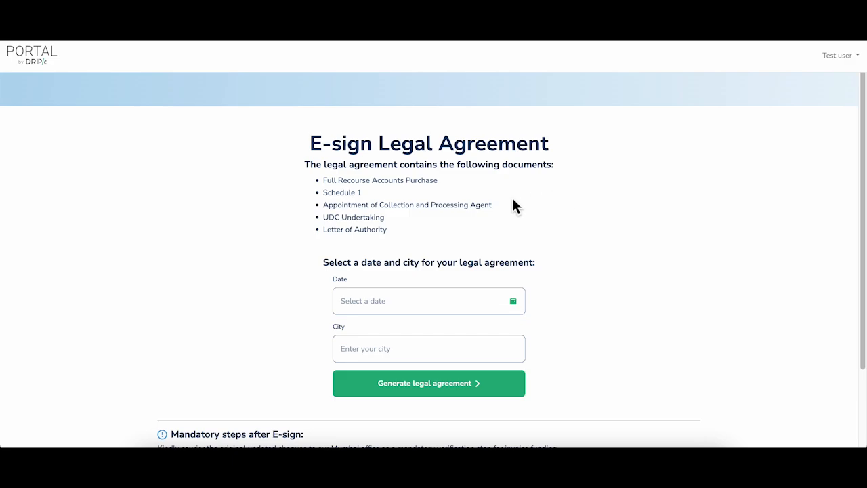
pyautogui.scroll(-3)
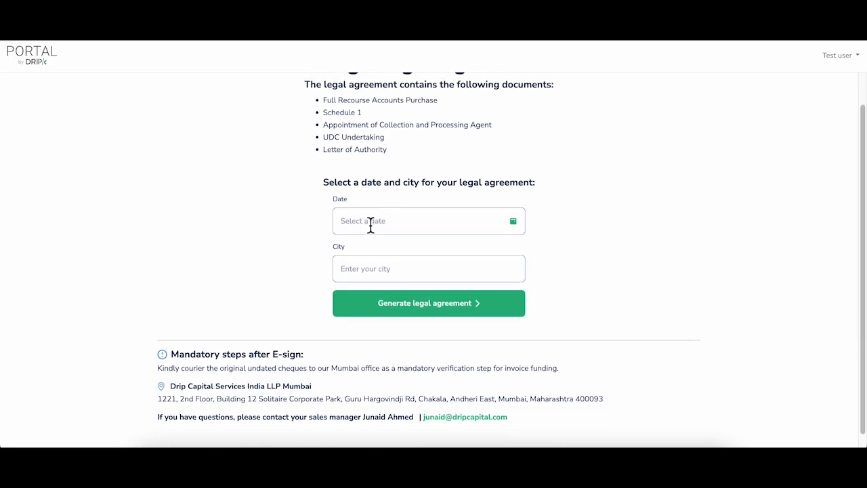
pyautogui.click(428, 221)
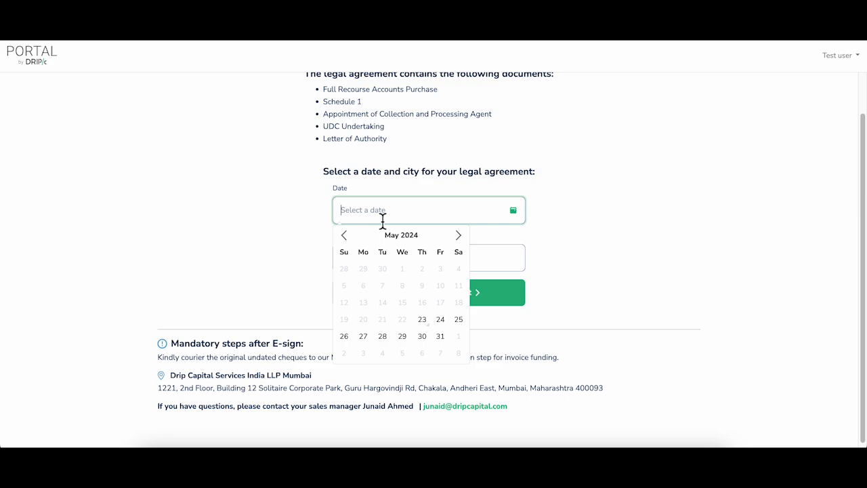
pyautogui.click(363, 336)
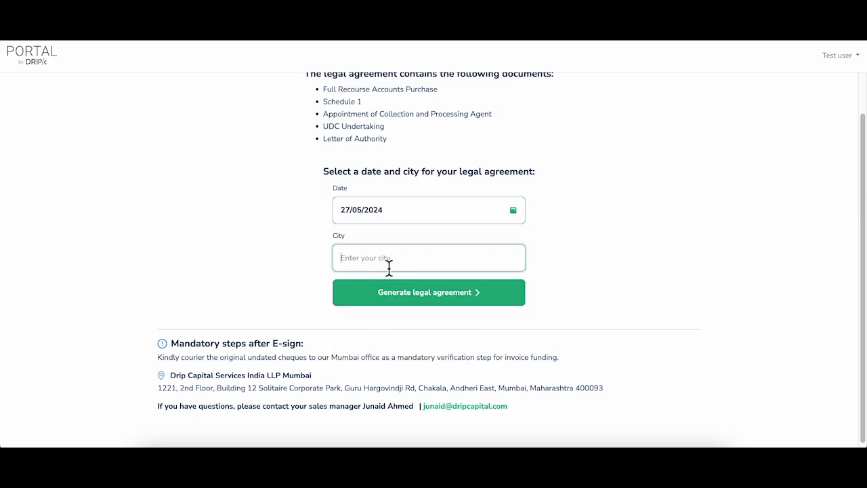
pyautogui.write('Mumbai')
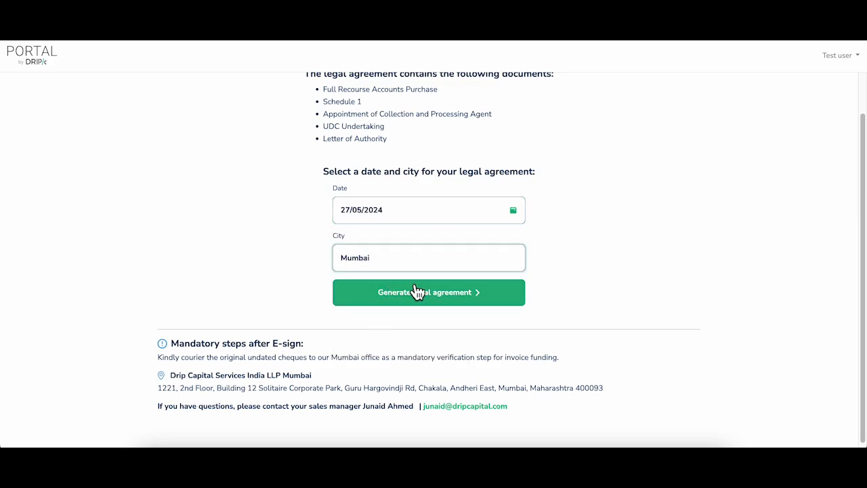
pyautogui.click(428, 292)
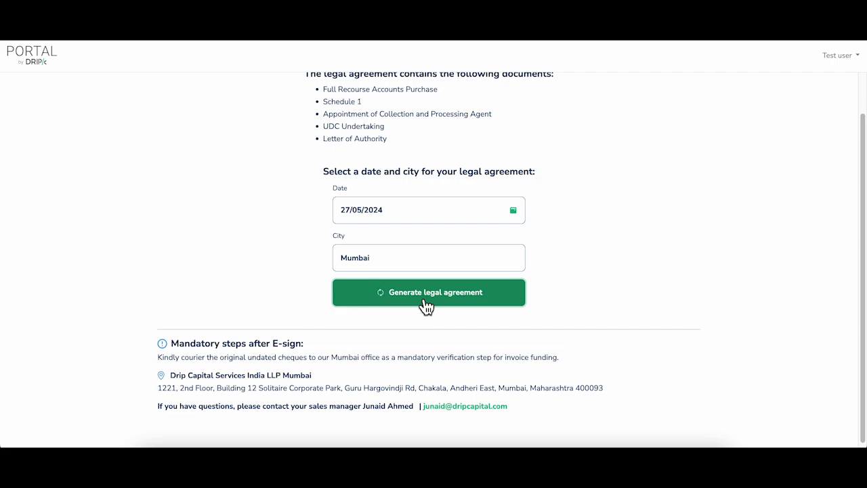
pyautogui.click(428, 293)
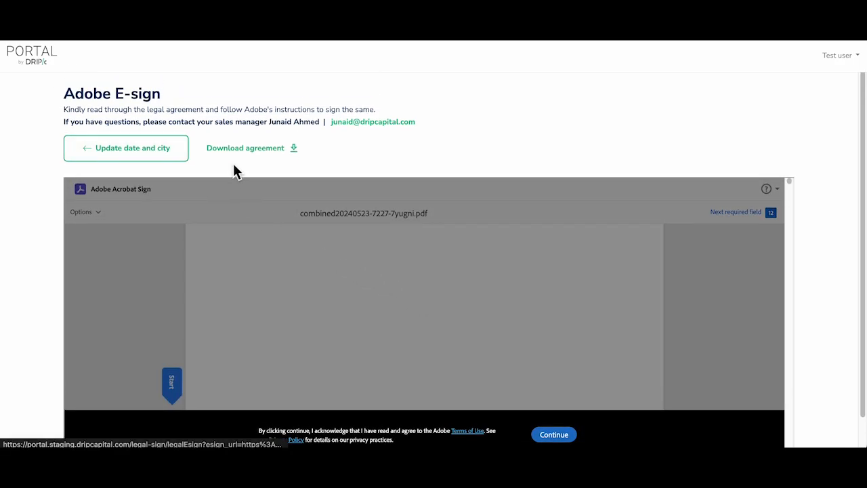
pyautogui.moveTo(845, 312)
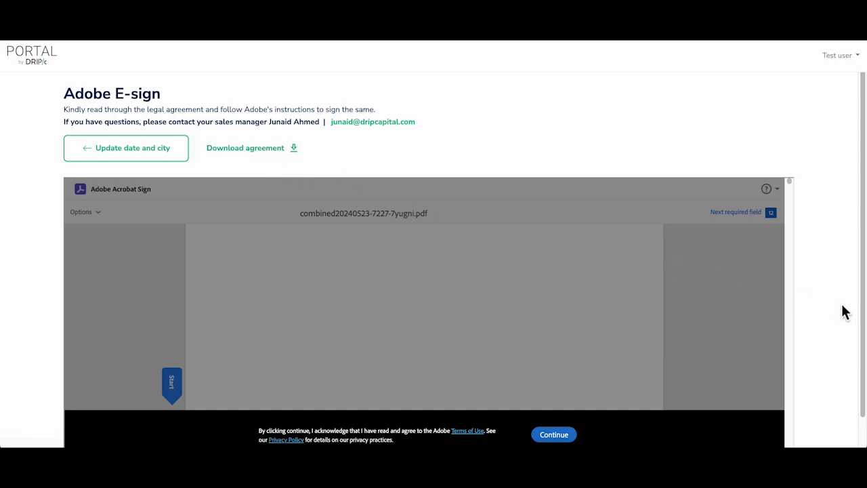
# Accept Adobe's terms banner with Continue and scroll into the 20-page agreement.
pyautogui.scroll(-3)
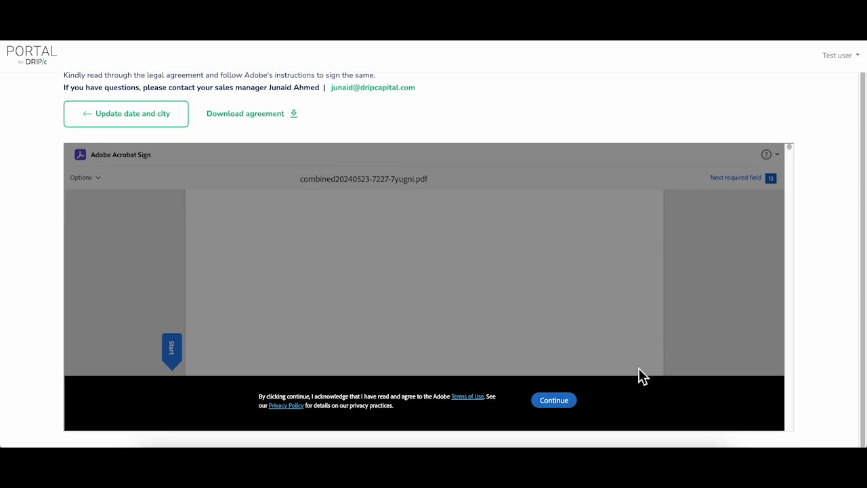
pyautogui.click(553, 399)
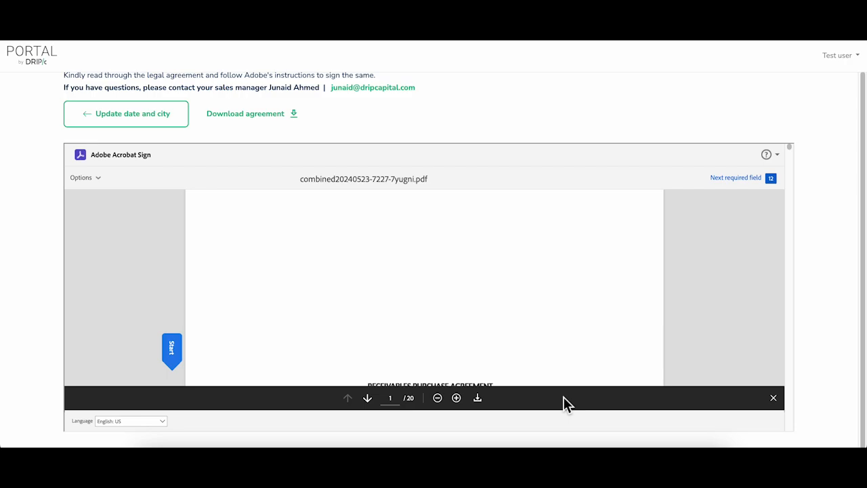
pyautogui.moveTo(461, 268)
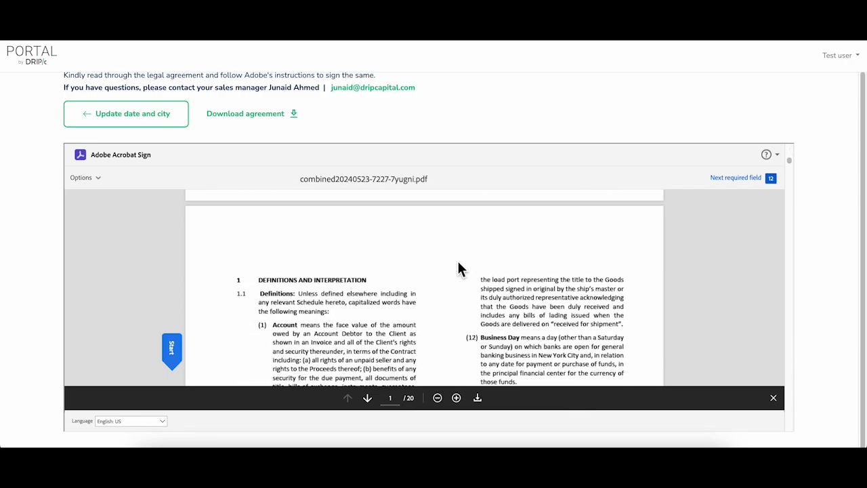
pyautogui.scroll(-3)
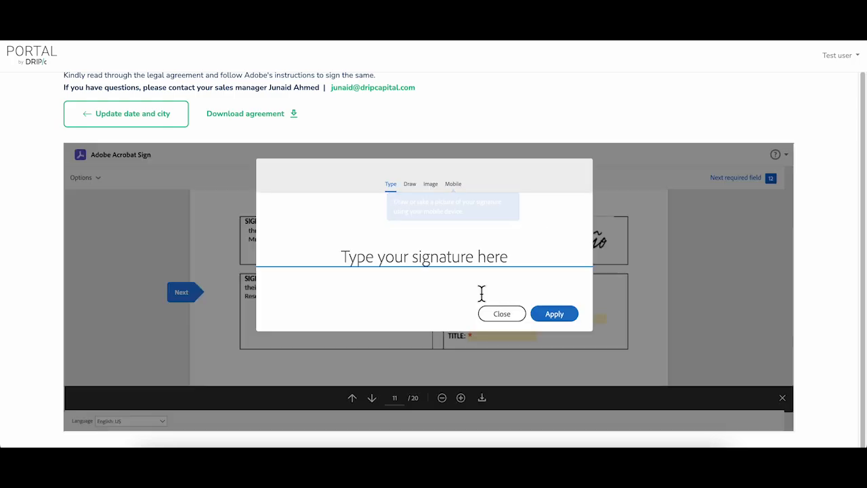
# Apply the typed signature 'Signature' and enter authorised signatory John Doe with title Director.
pyautogui.write('Signa')
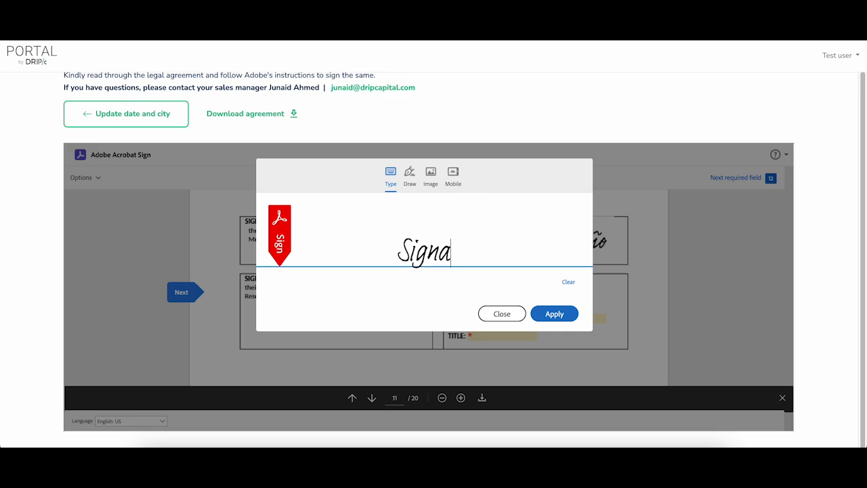
pyautogui.write('ture')
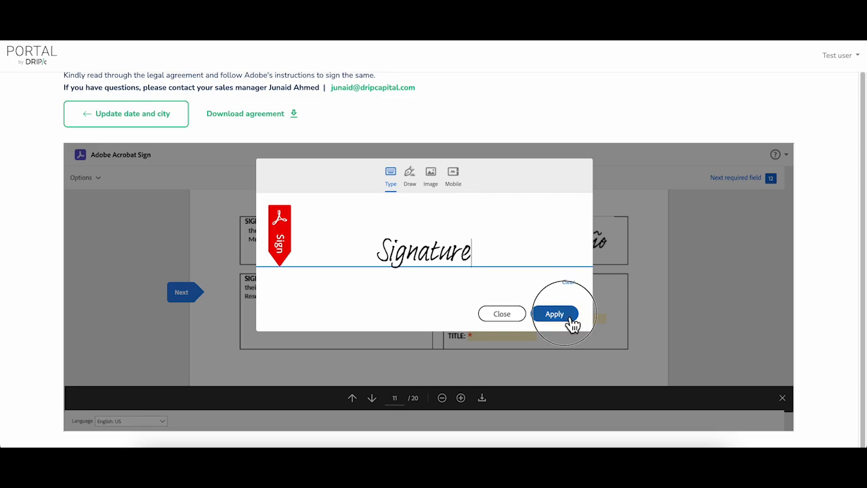
pyautogui.click(554, 314)
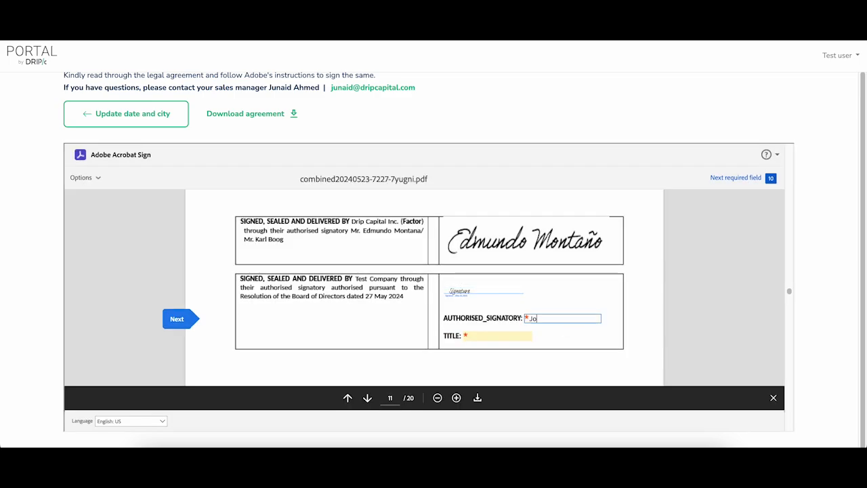
pyautogui.write('John Doe')
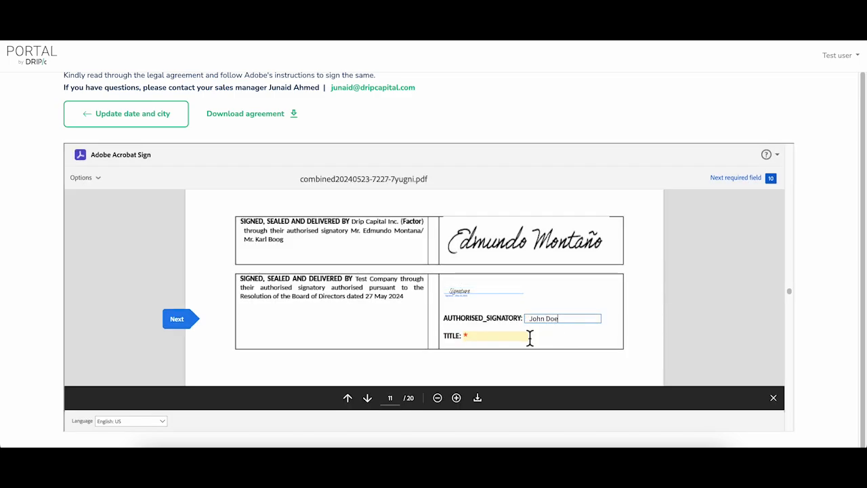
pyautogui.write('Director')
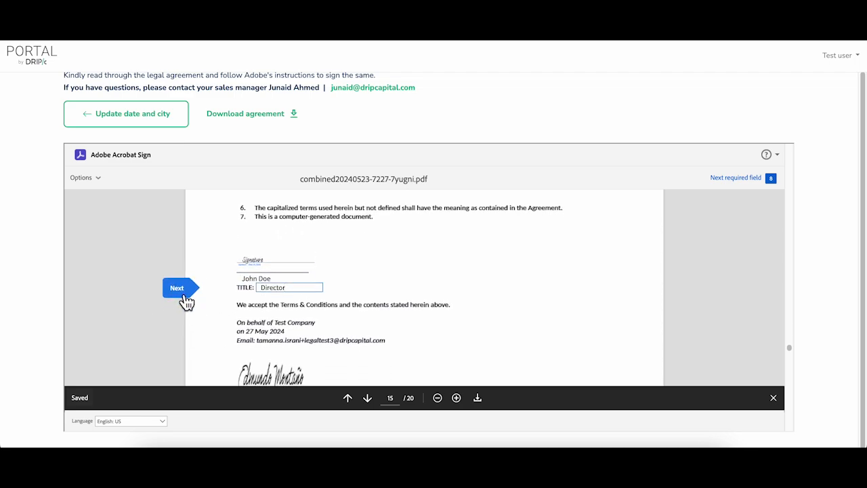
# Sign the 'Click here to sign' field on page 16 and move to the cheque table.
pyautogui.click(176, 287)
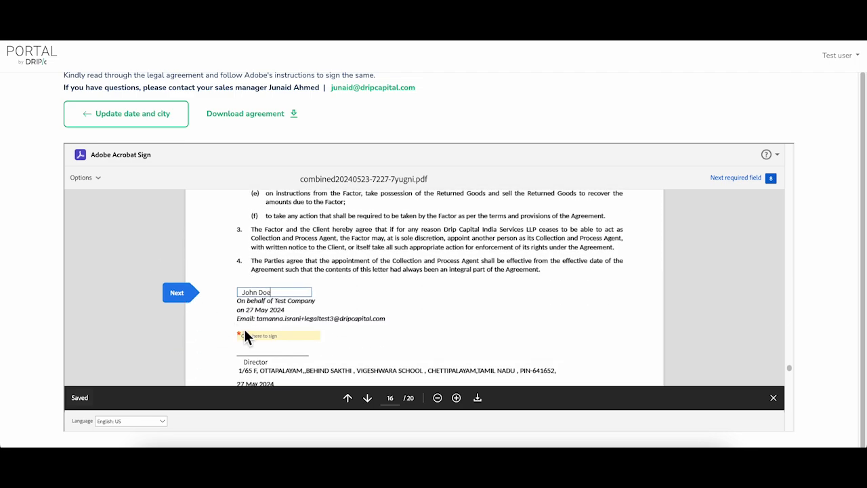
pyautogui.click(271, 335)
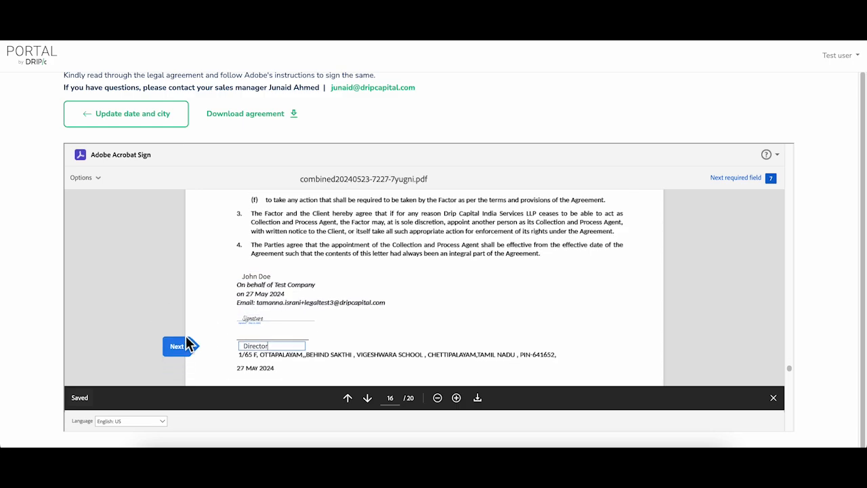
pyautogui.click(176, 345)
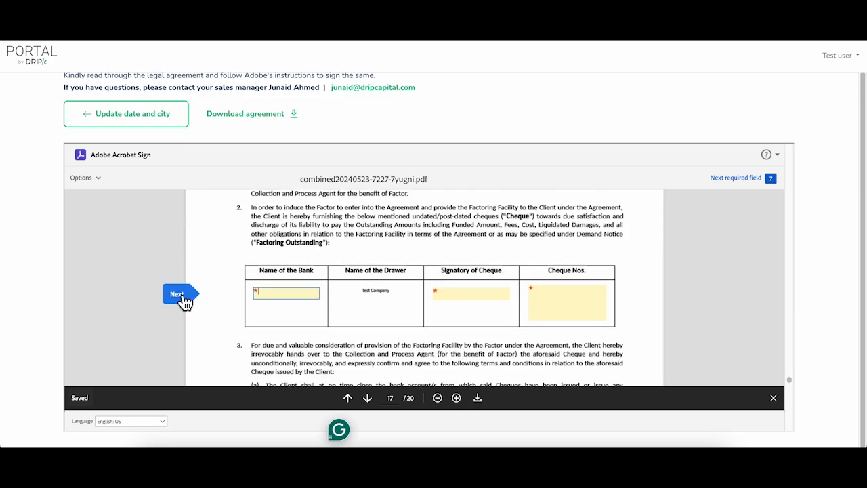
# Fill the cheque table with Test Bank, signatory John Doe and cheque numbers 1324356, 4526, 65737654.
pyautogui.write('Tes')
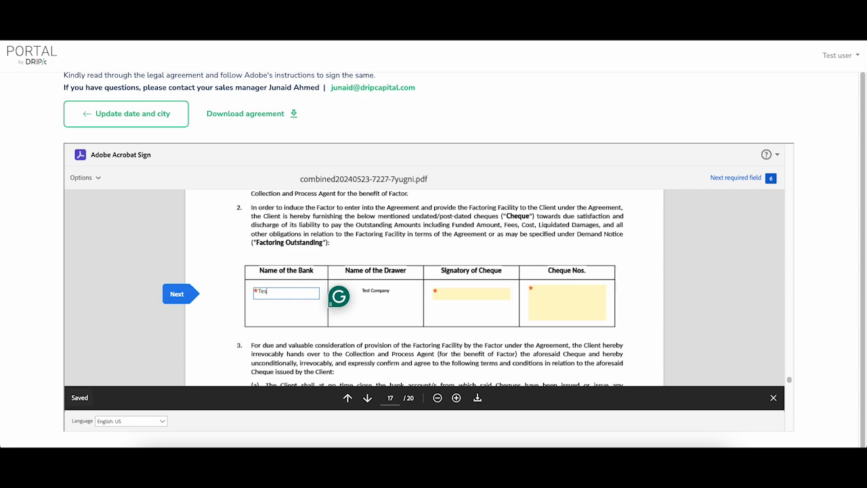
pyautogui.write('Test Bank')
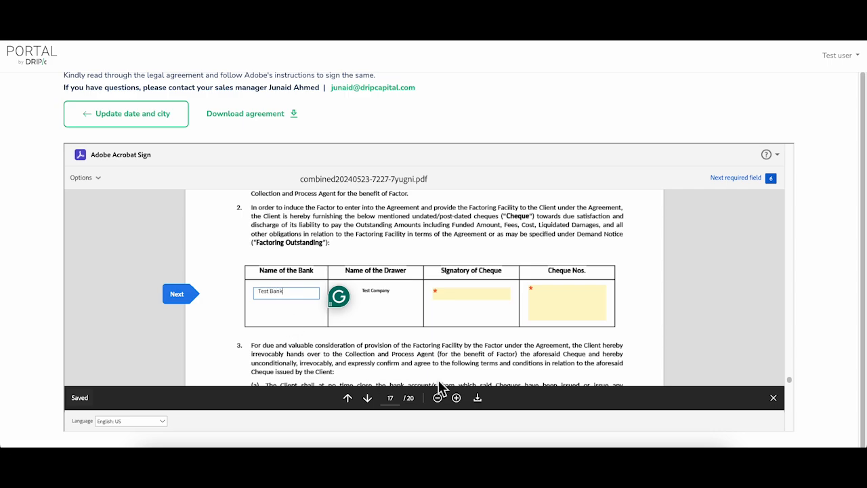
pyautogui.write('John Doe')
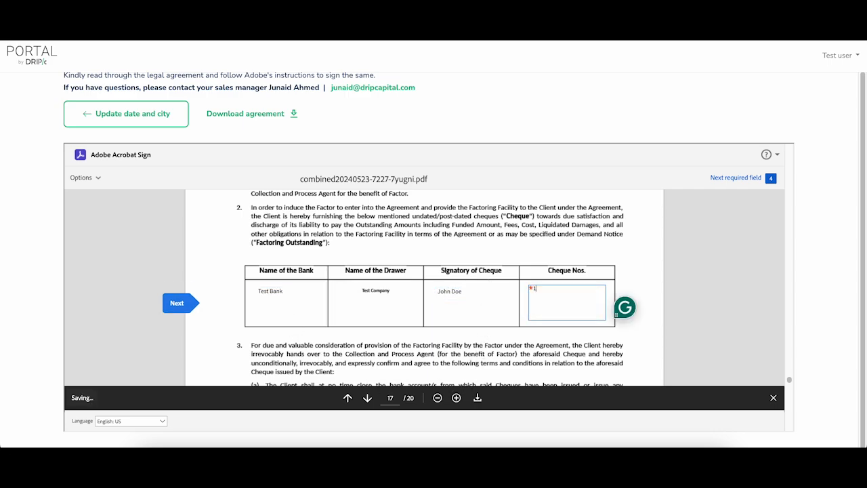
pyautogui.write('1324356, 4526546, 6573476, 6563674')
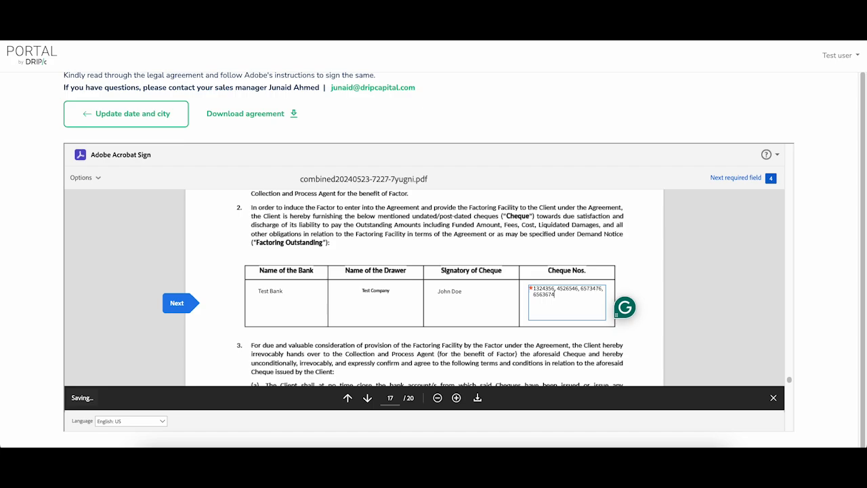
pyautogui.write(', 65737654')
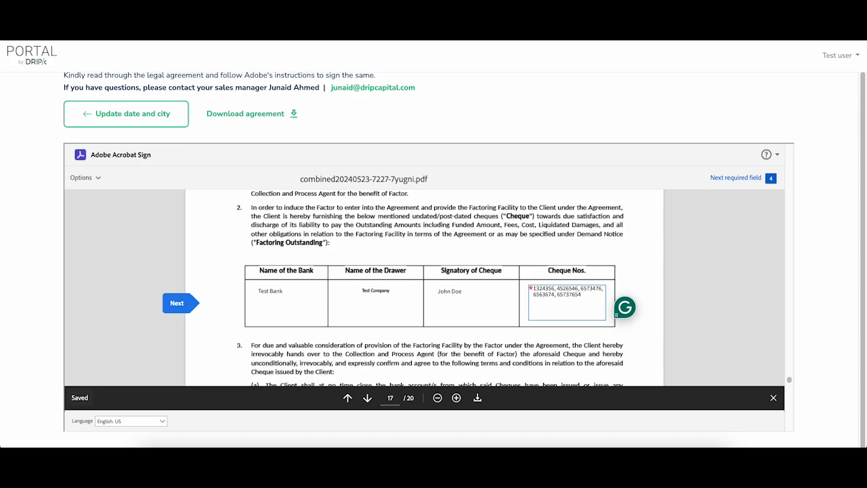
# Sign the page 18 field, finish the remaining required fields and submit with Click to Sign.
pyautogui.click(176, 303)
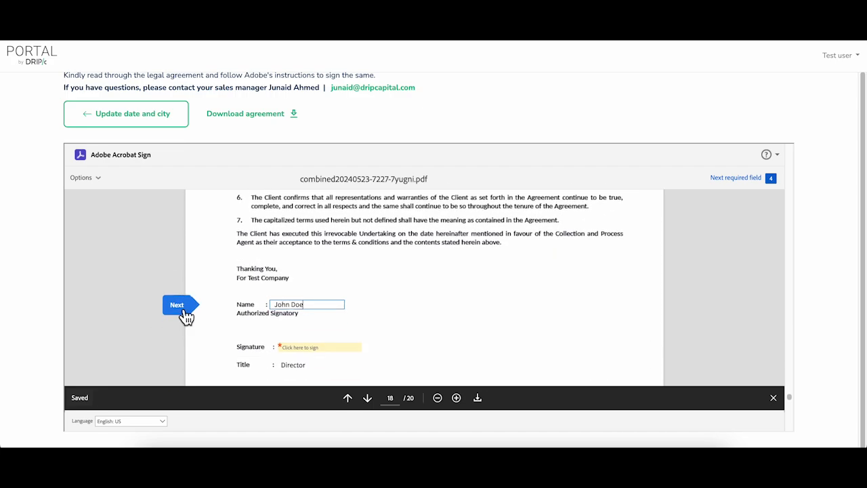
pyautogui.click(318, 346)
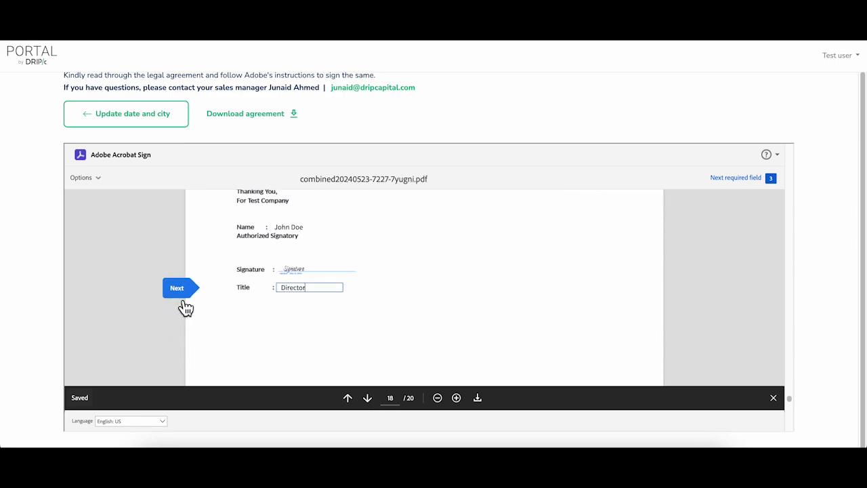
pyautogui.click(176, 287)
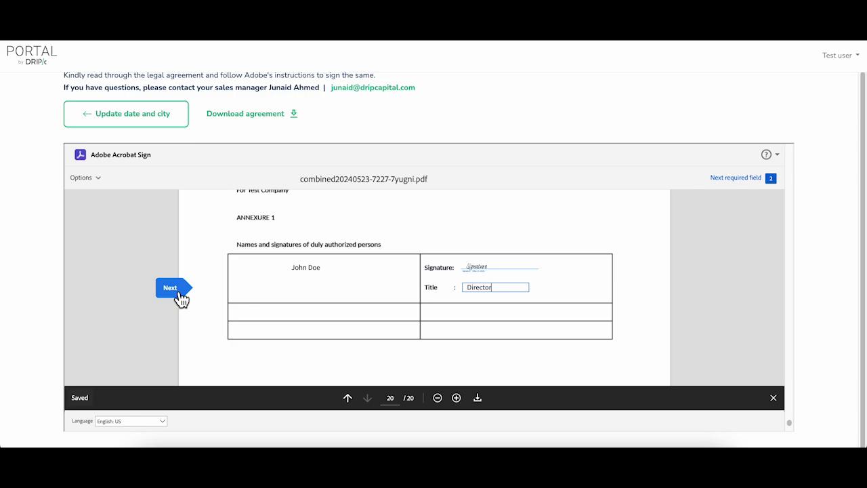
pyautogui.click(171, 287)
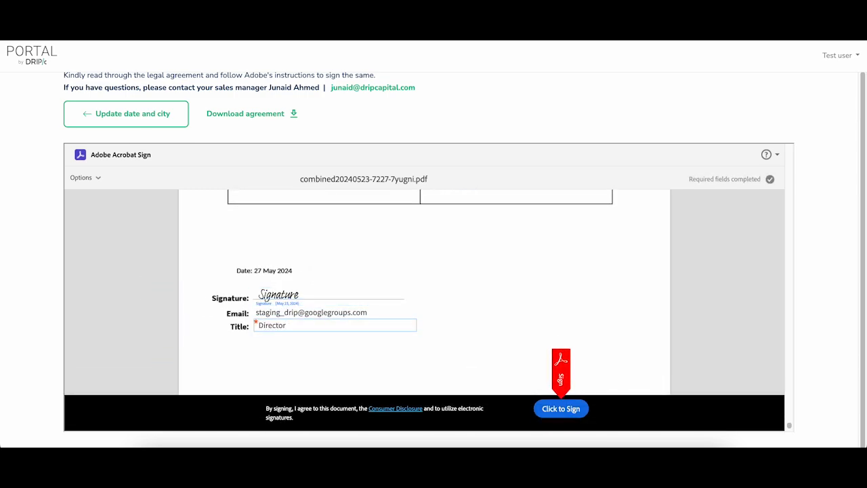
pyautogui.click(561, 409)
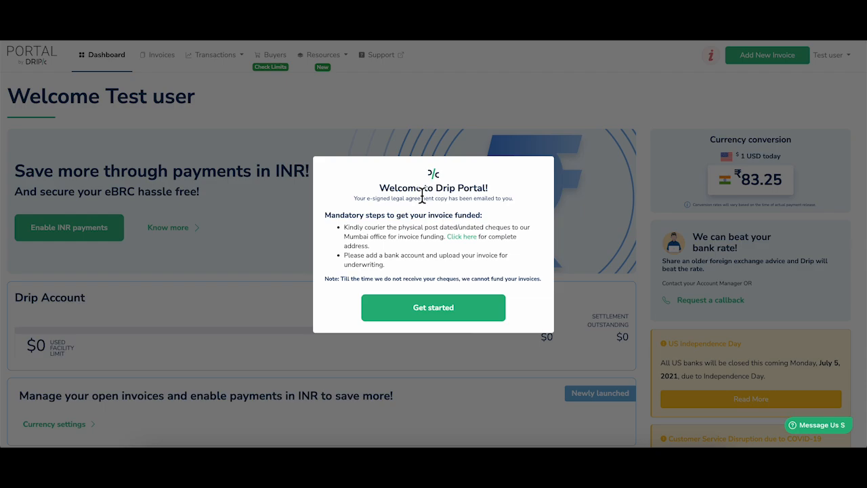
pyautogui.moveTo(508, 235)
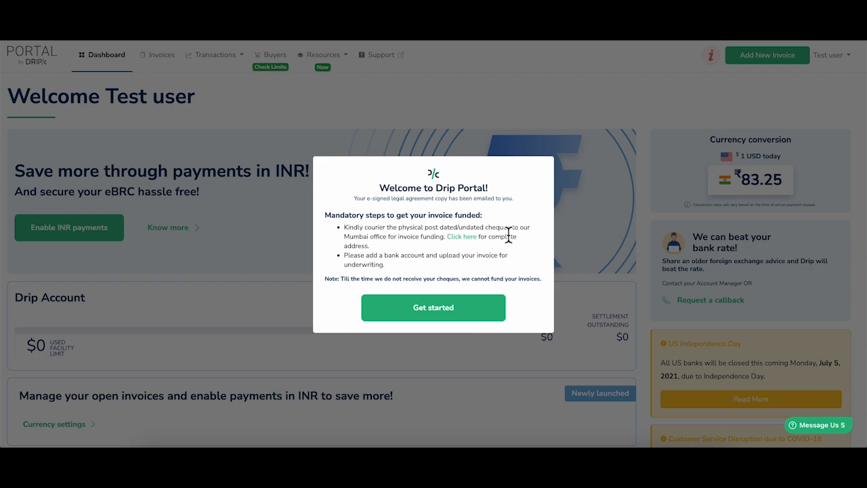
pyautogui.moveTo(466, 326)
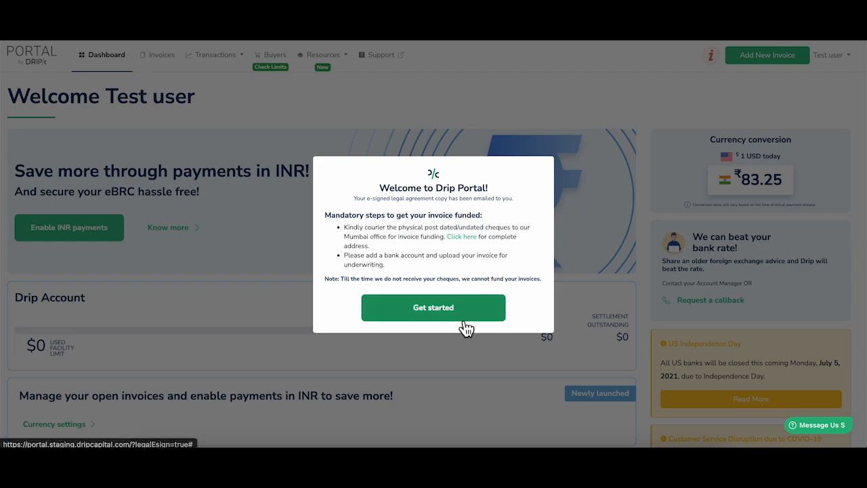
# Dismiss the Welcome to Drip Portal popup via Get started, showing the $15,000 facility dashboard.
pyautogui.click(433, 306)
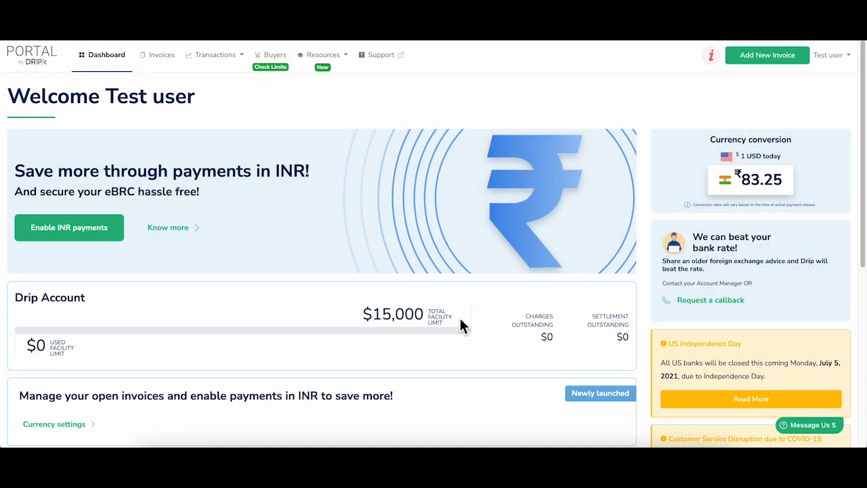